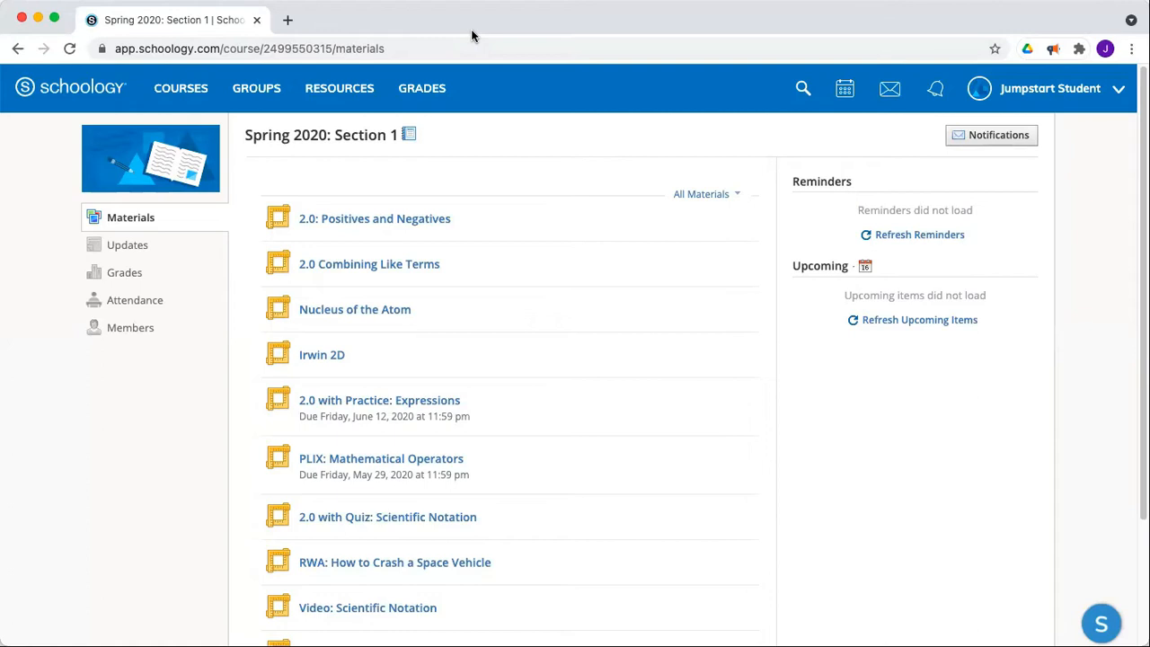
mouse_move(473, 49)
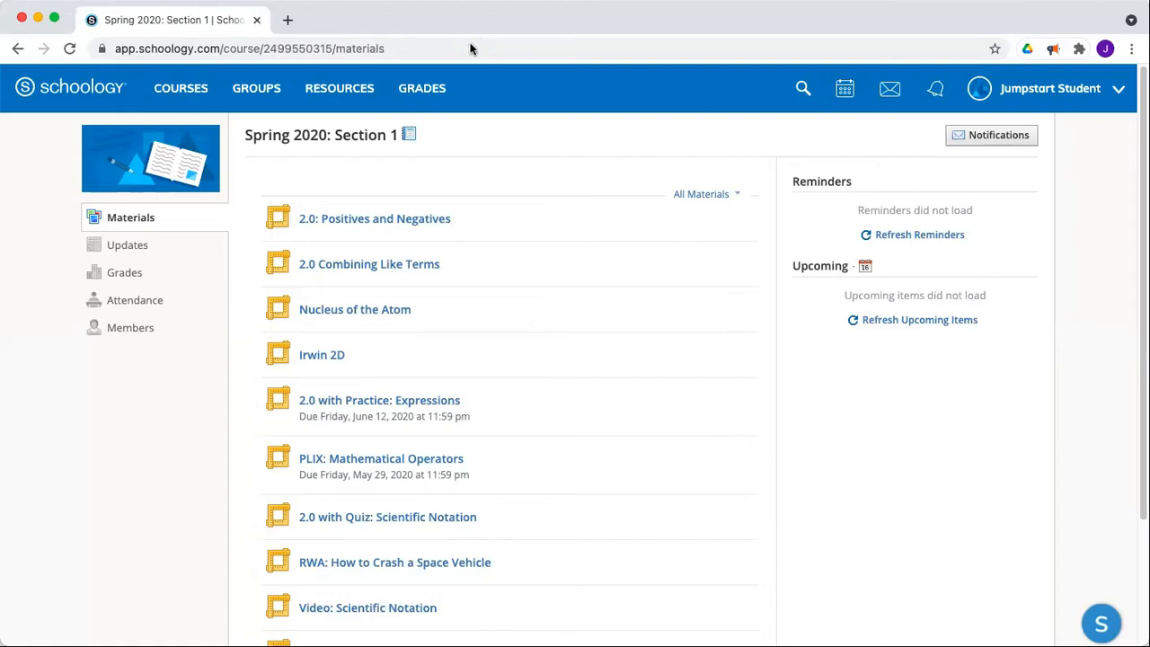
Open the '2.0: Positives and Negatives' assignment from the Spring 2020: Section 1 materials.
click(375, 218)
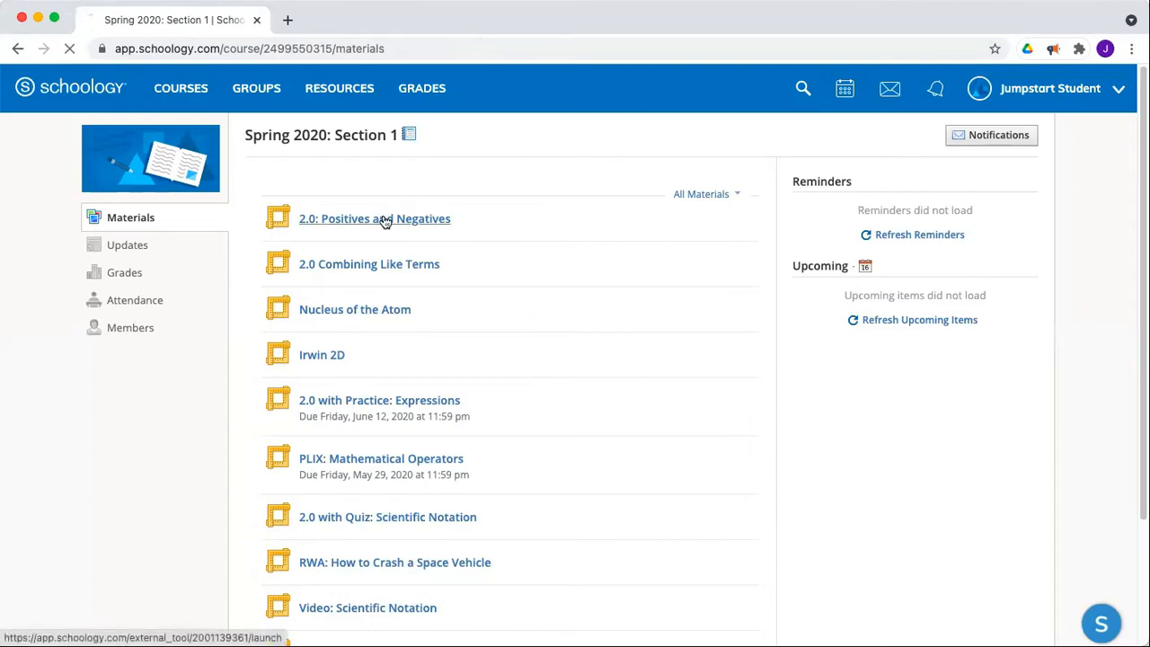
Scroll down the lesson to the Sea Level interactive.
click(375, 219)
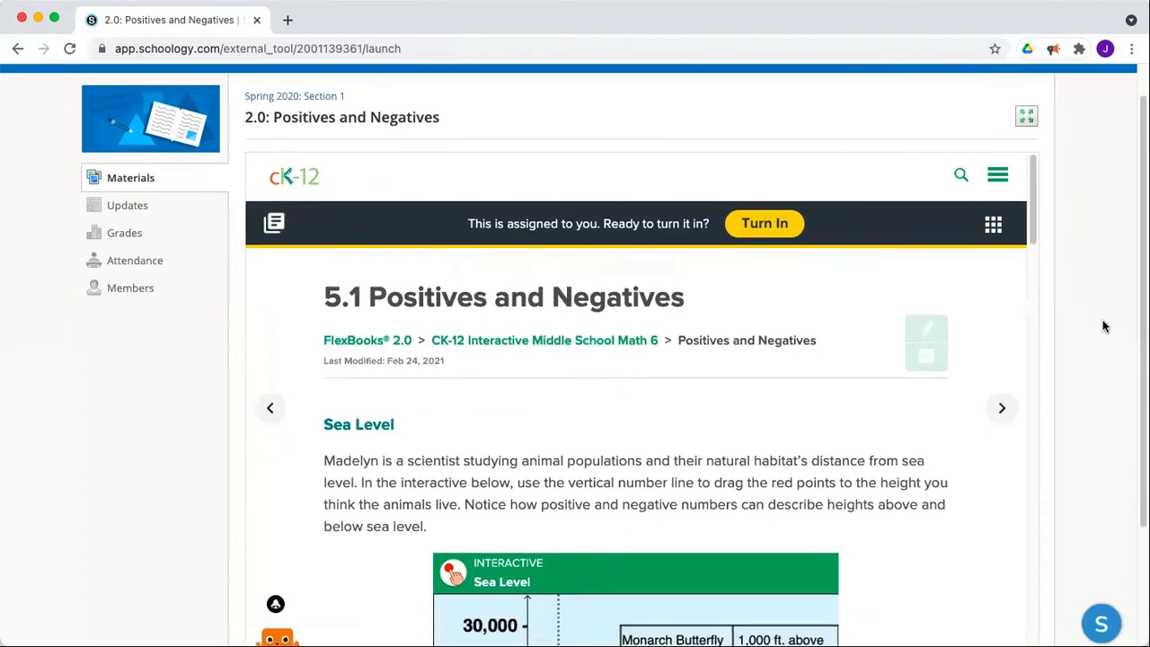
scroll(down, 3)
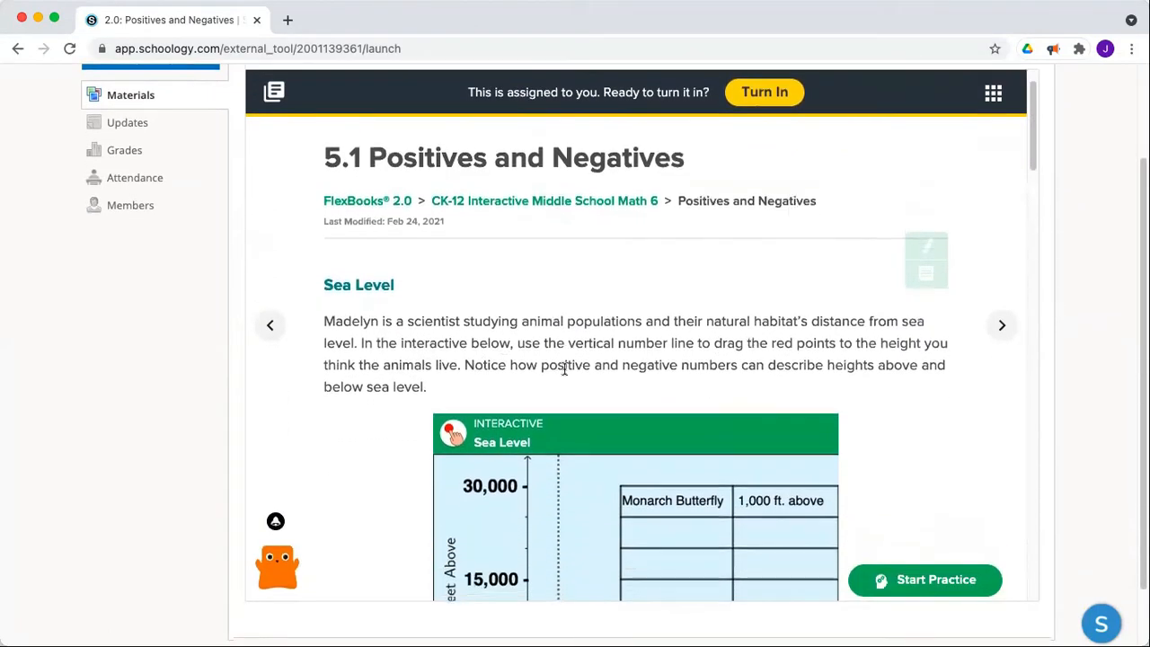
scroll(down, 3)
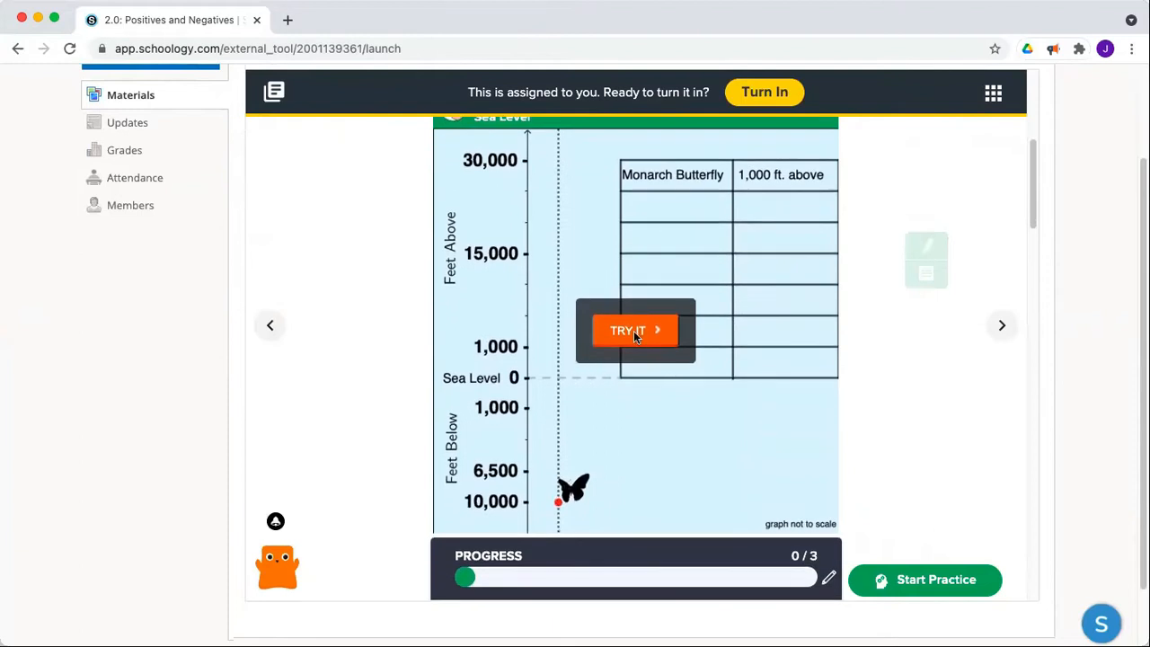
Try the Sea Level question with answer b, retry it, then scroll to the discussion questions.
click(636, 331)
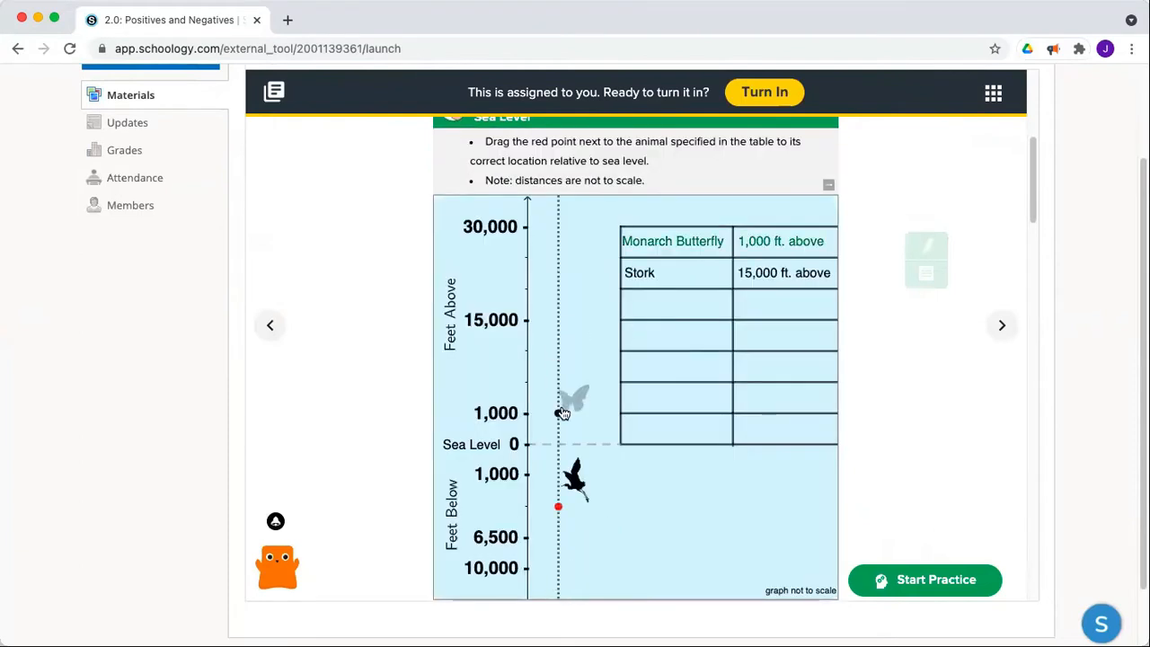
click(1002, 326)
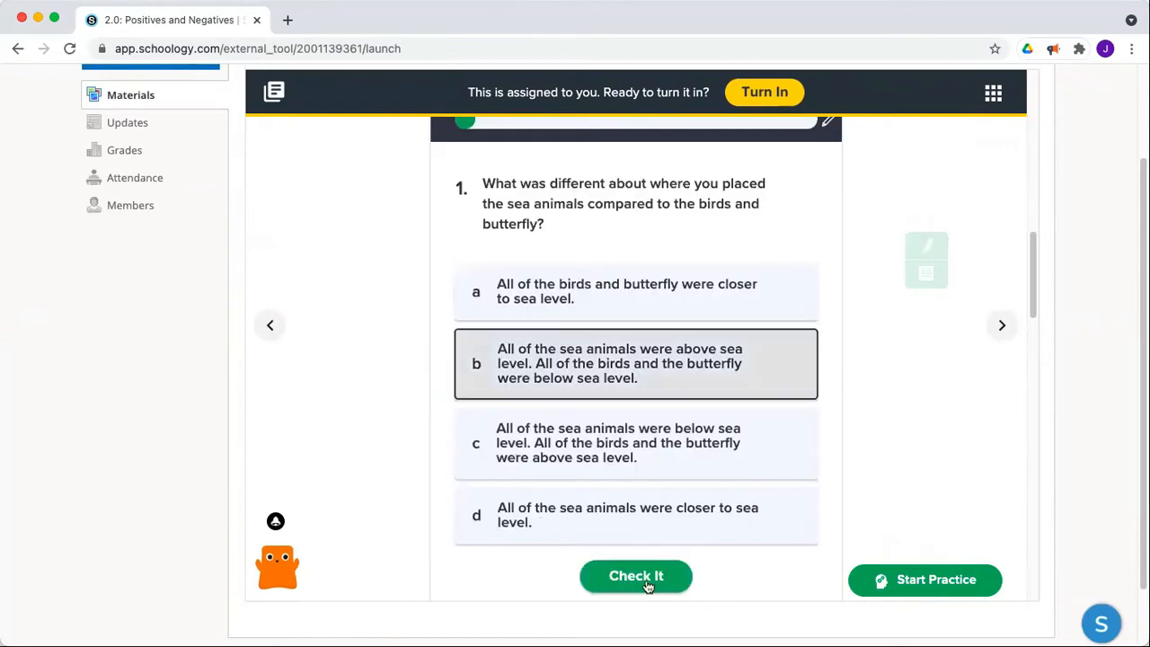
click(635, 576)
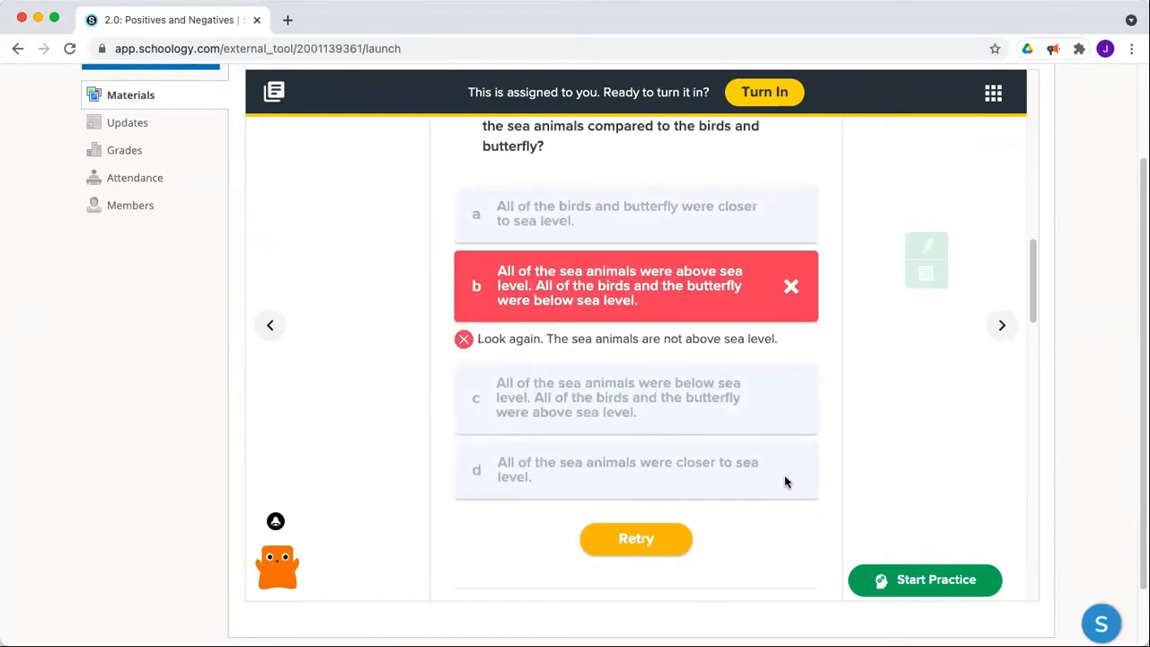
click(636, 539)
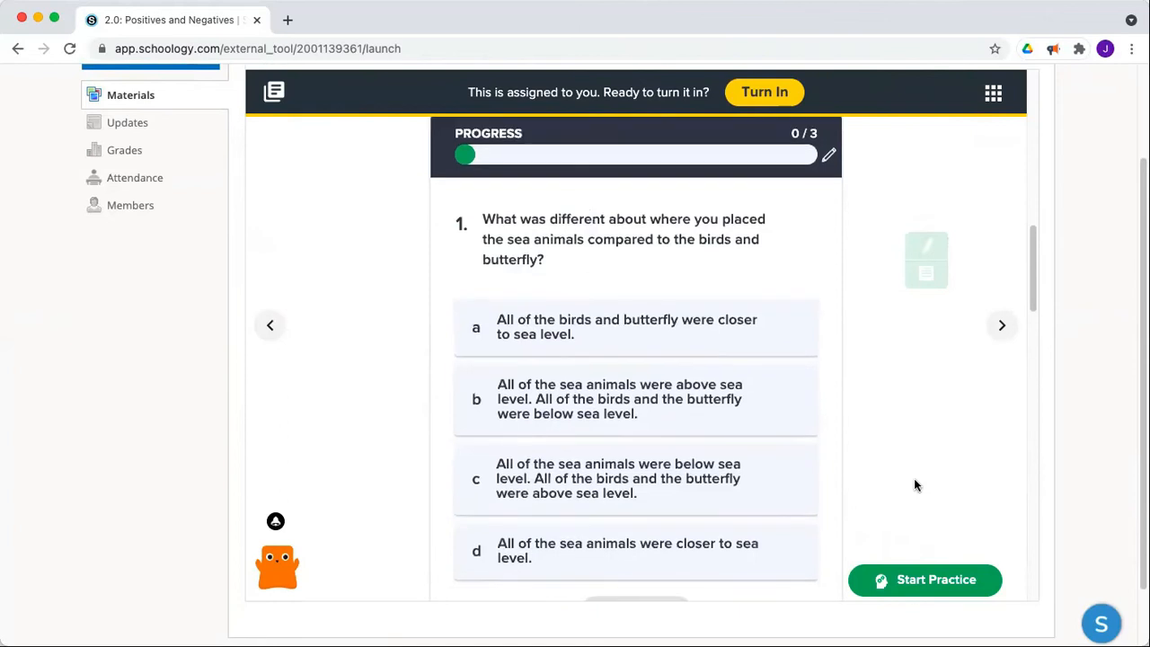
click(1001, 325)
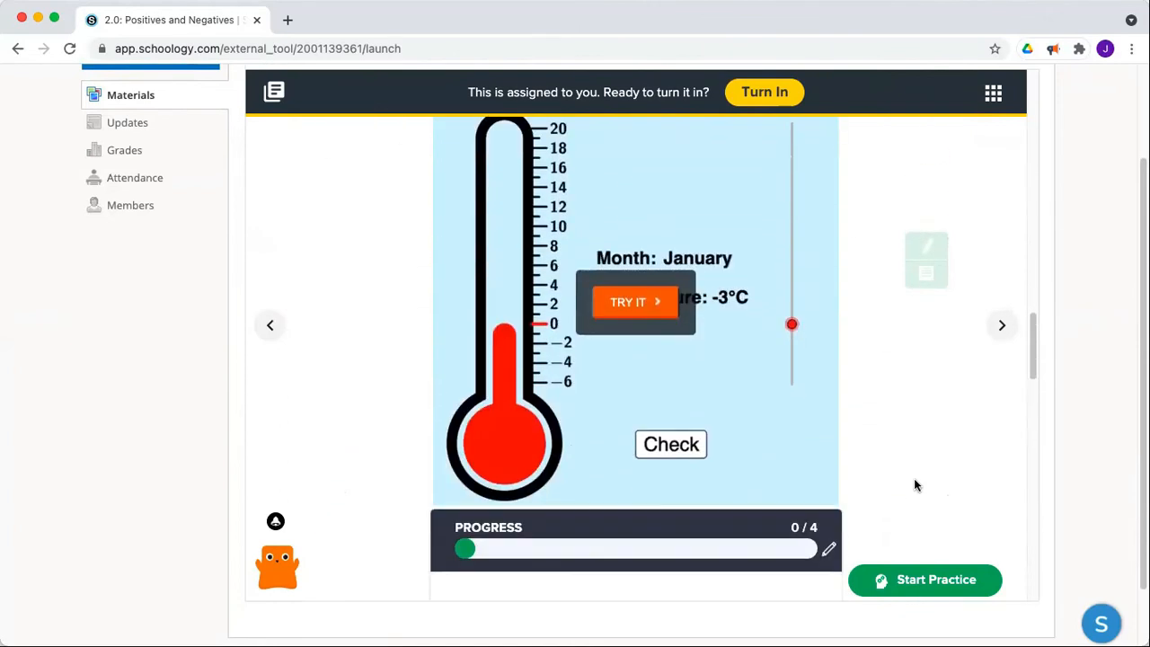
click(1001, 325)
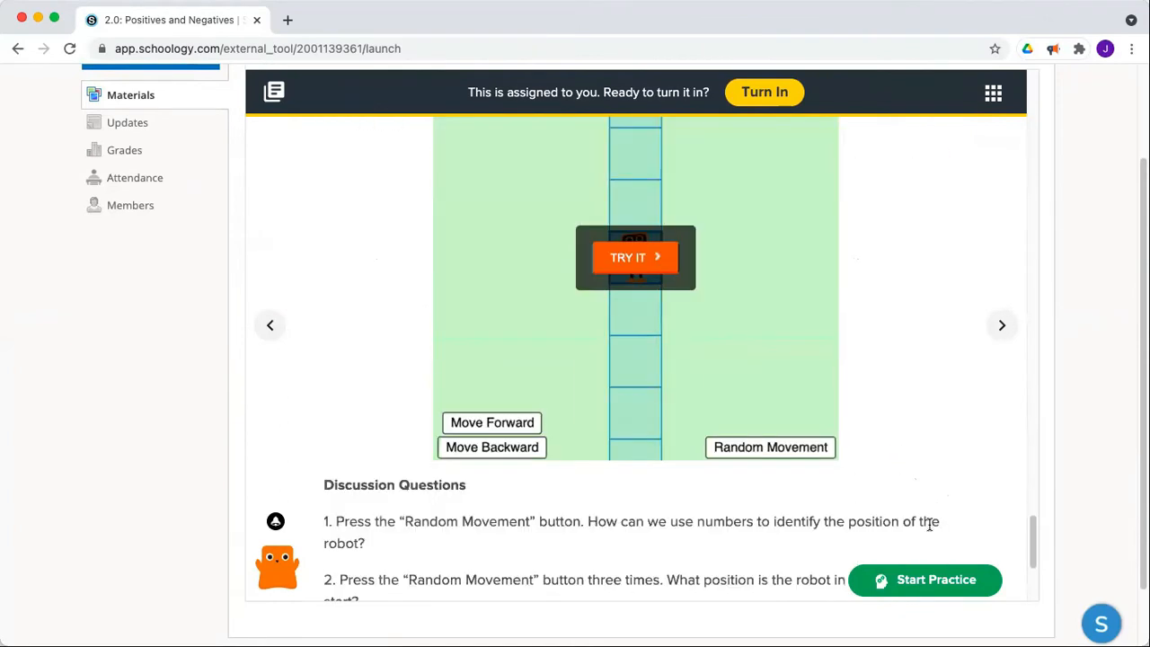
scroll(down, 3)
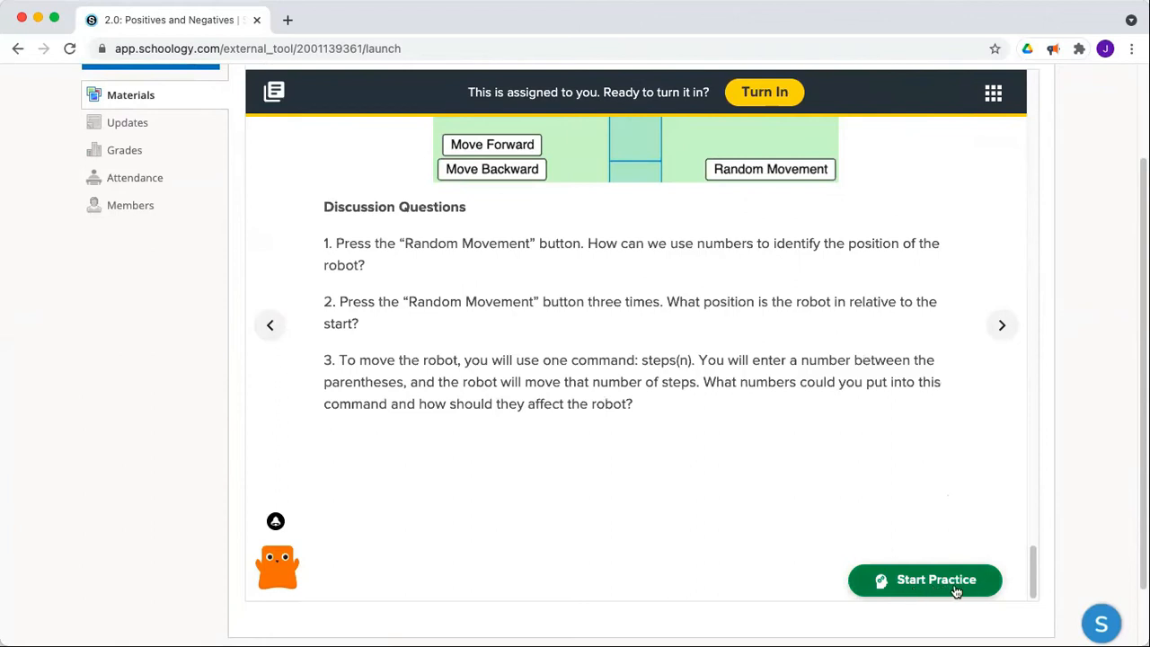
Start the adaptive practice and answer the first question with +14.
click(925, 580)
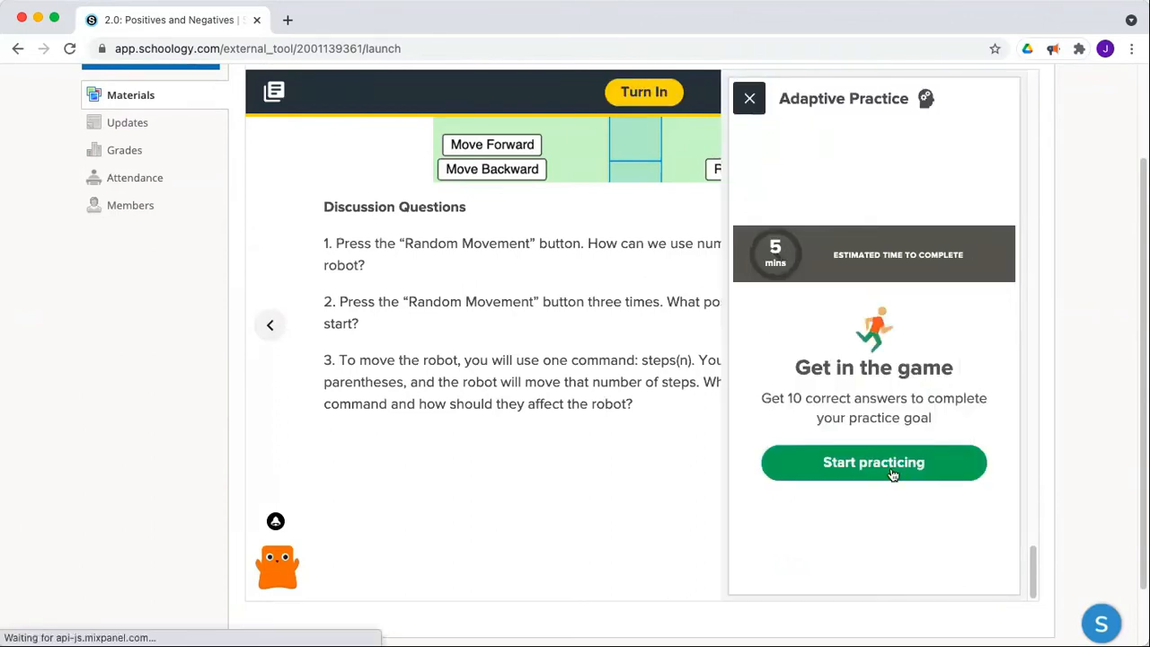
click(872, 462)
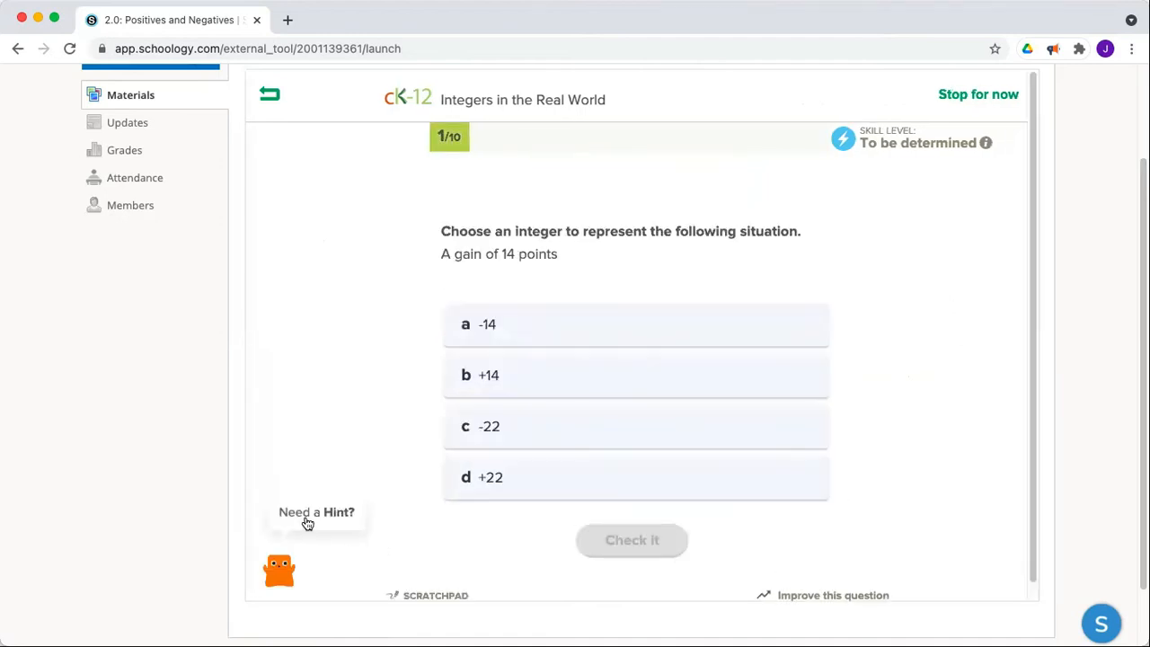
click(316, 512)
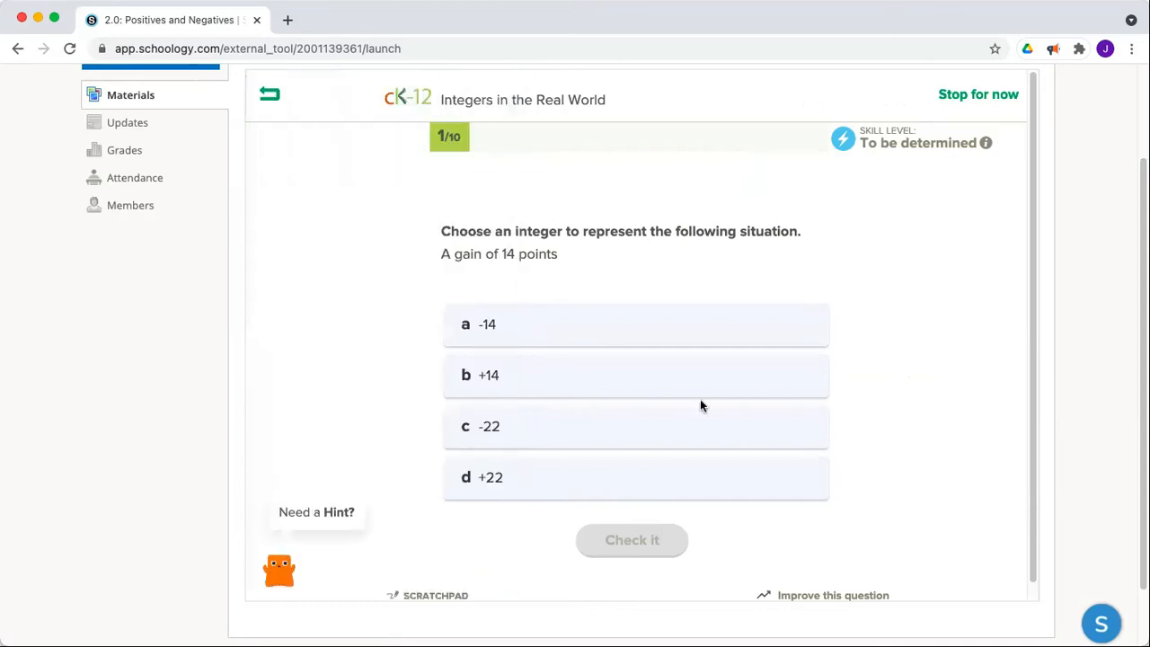
click(635, 375)
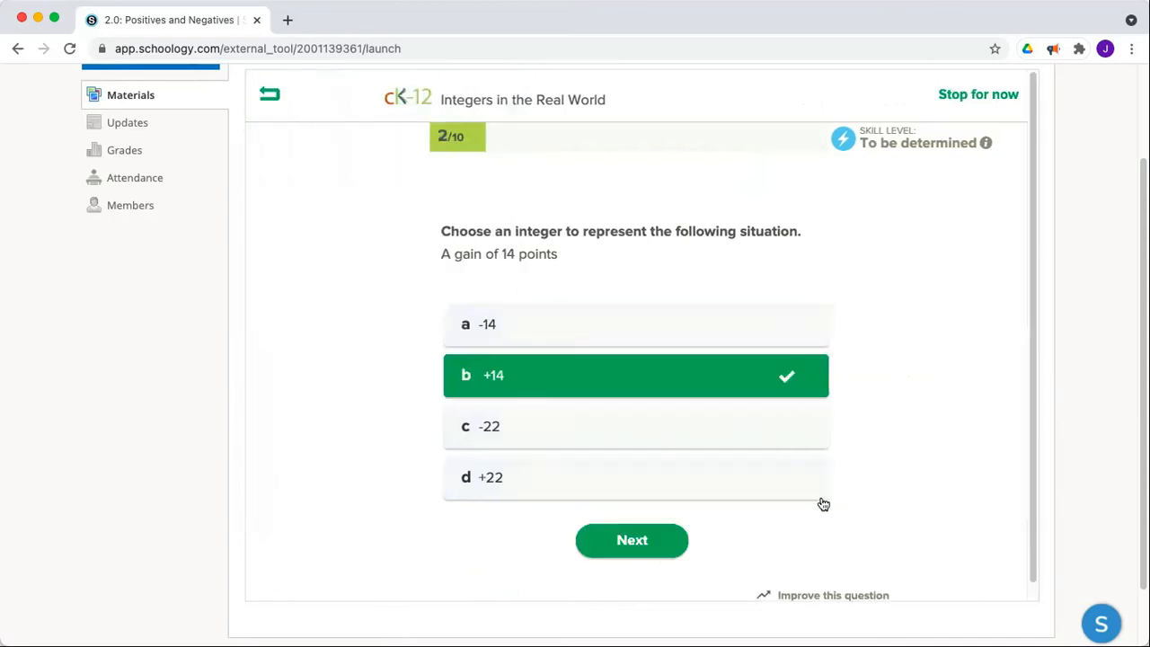
Answer the dress-length question with 0, retry with -3, then stop practicing.
click(632, 540)
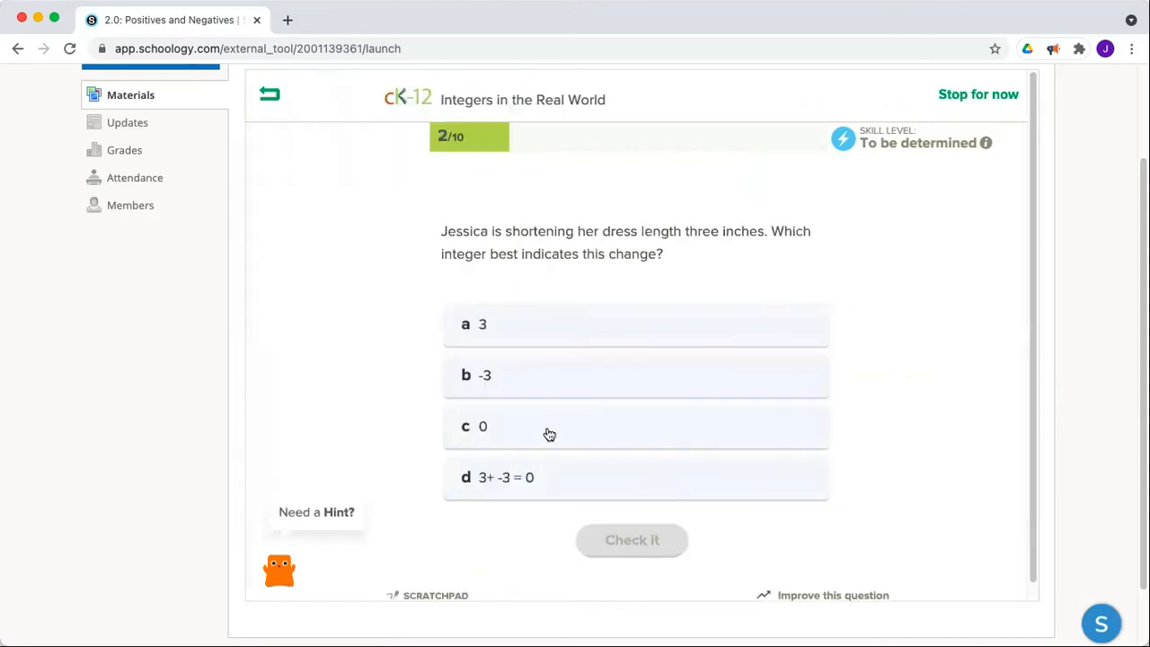
click(632, 540)
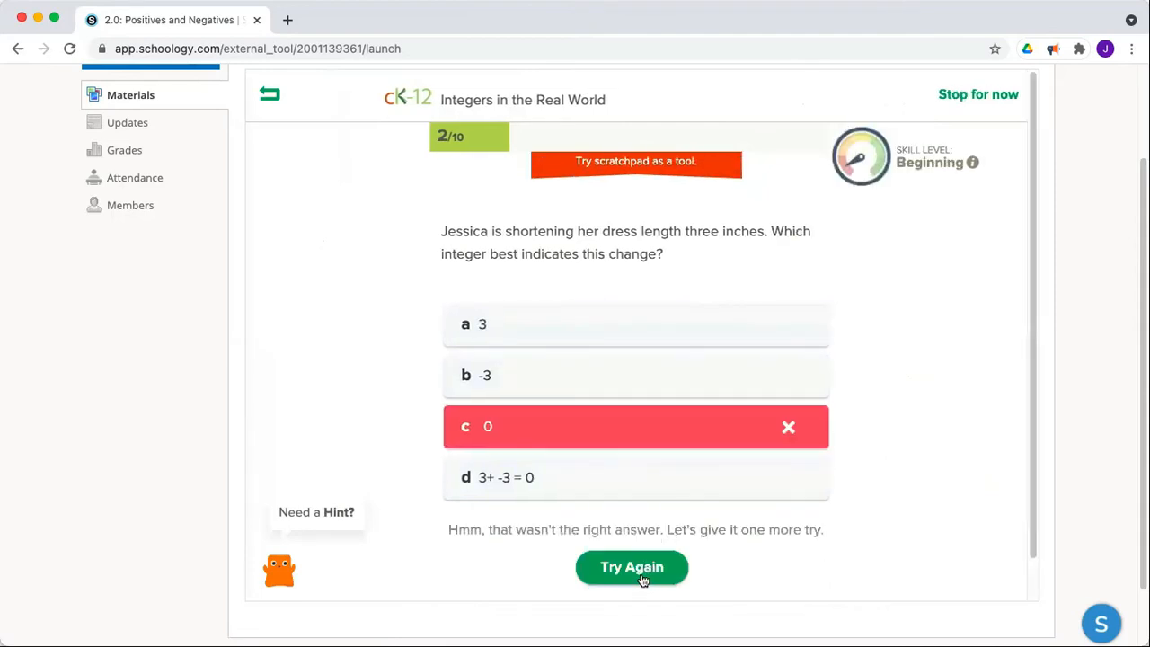
click(631, 567)
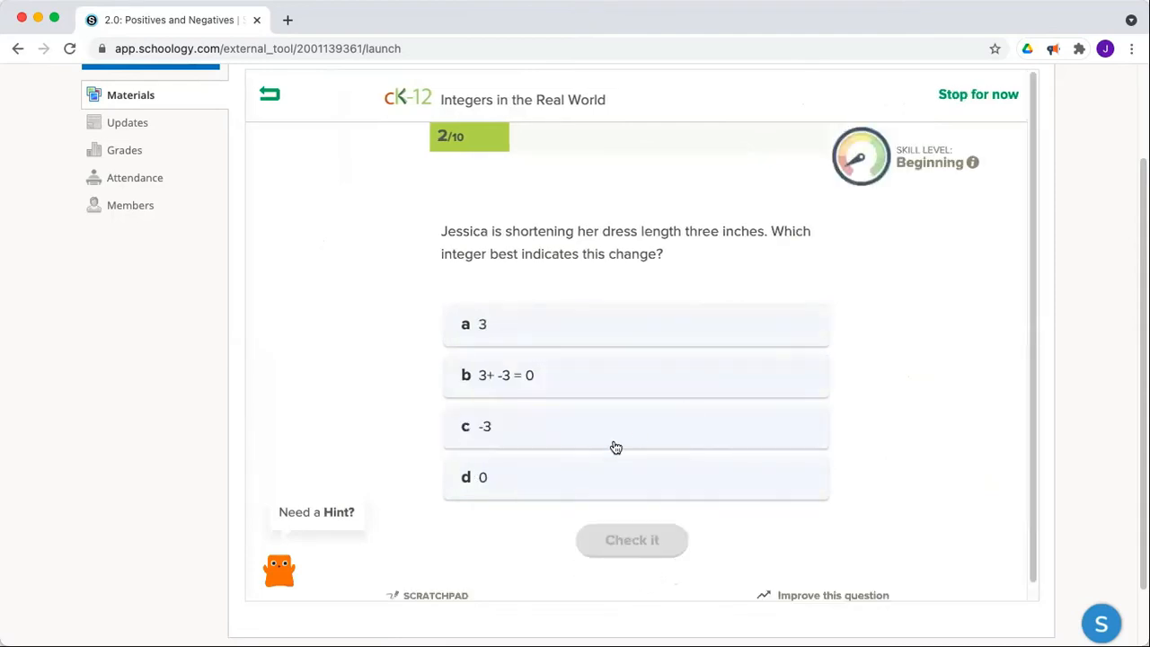
click(616, 426)
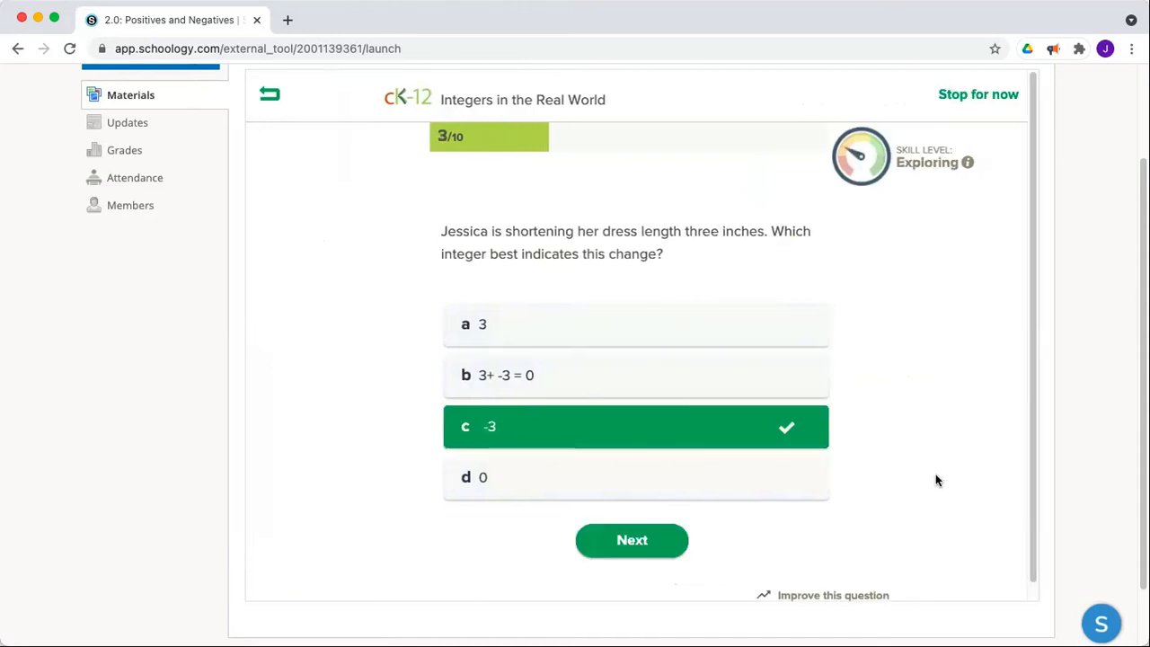
mouse_move(979, 94)
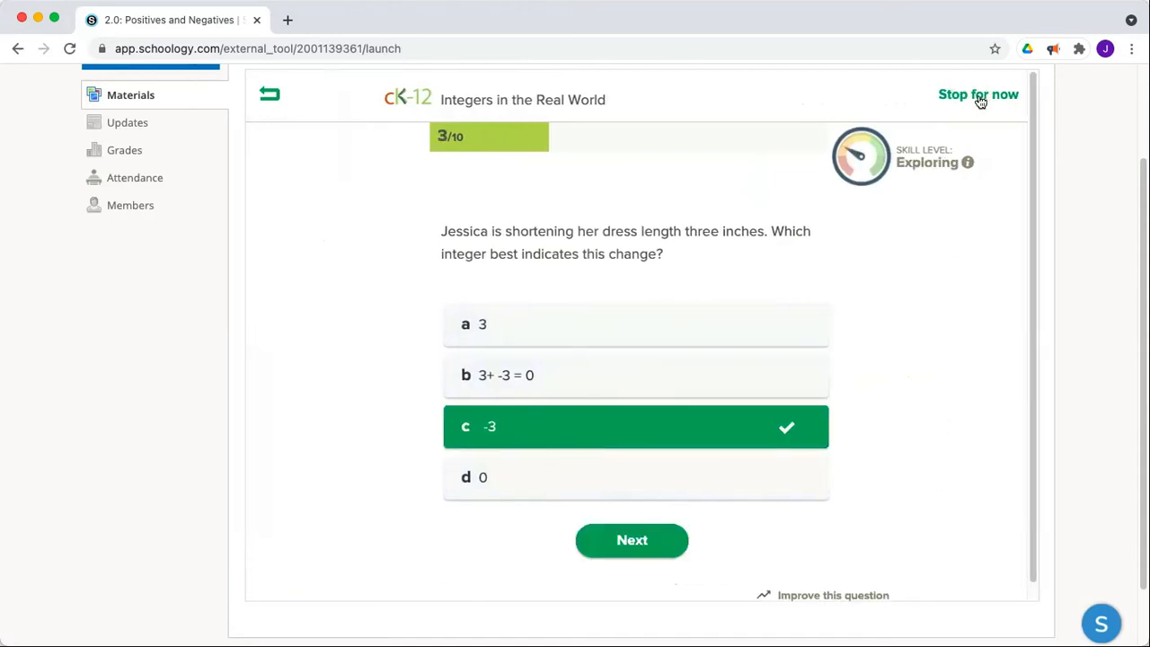
click(978, 94)
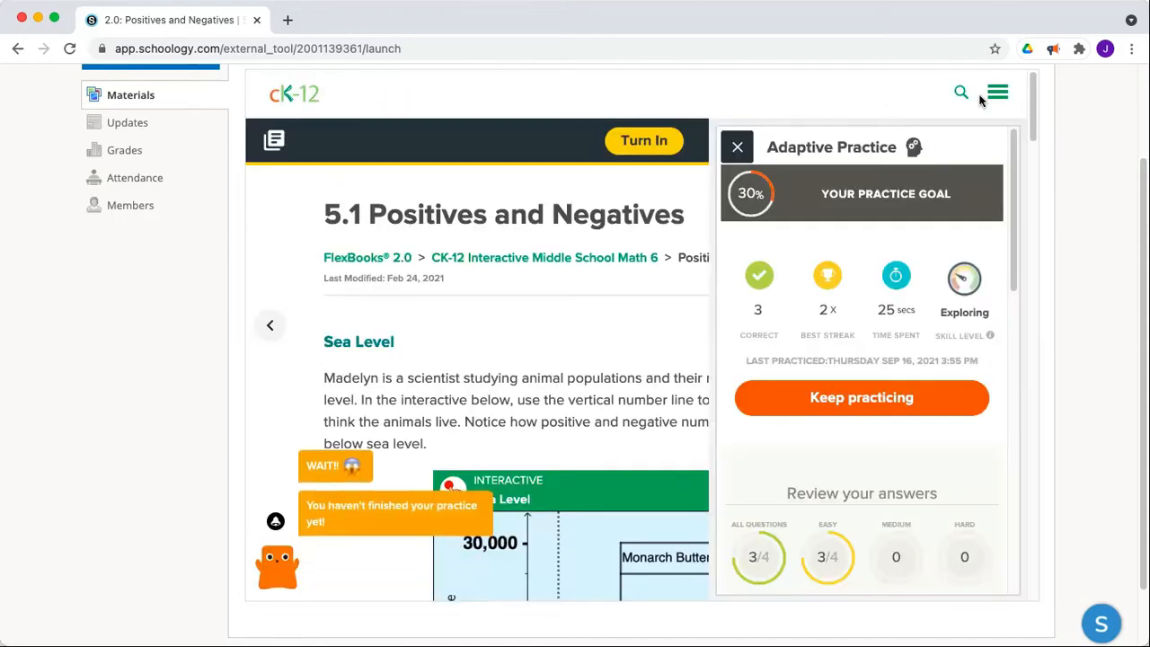
mouse_move(768, 222)
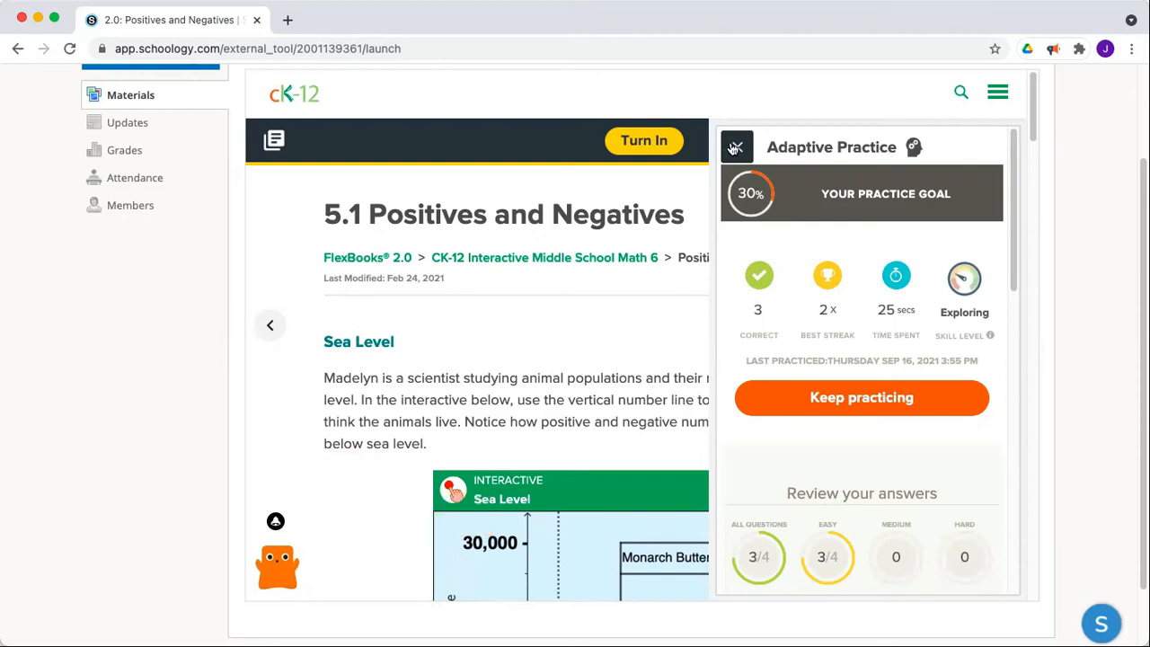
Close the 30% Adaptive Practice progress panel to return to the lesson.
click(737, 147)
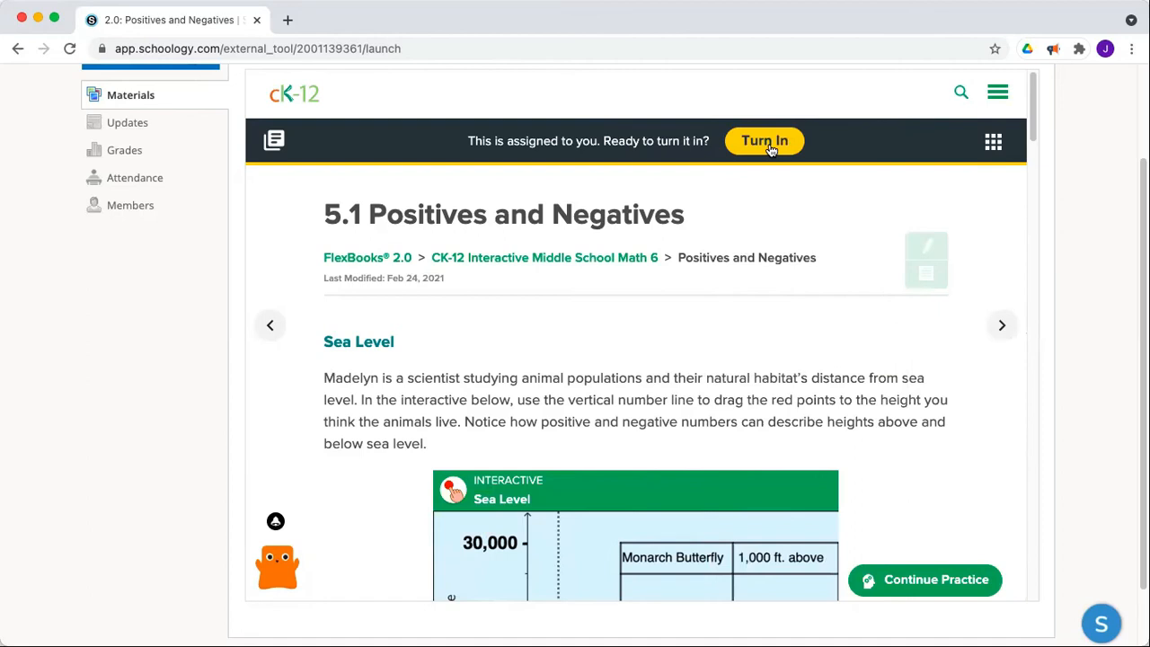
Turn in the Positives and Negatives assignment, confirming submission at 30%.
click(765, 141)
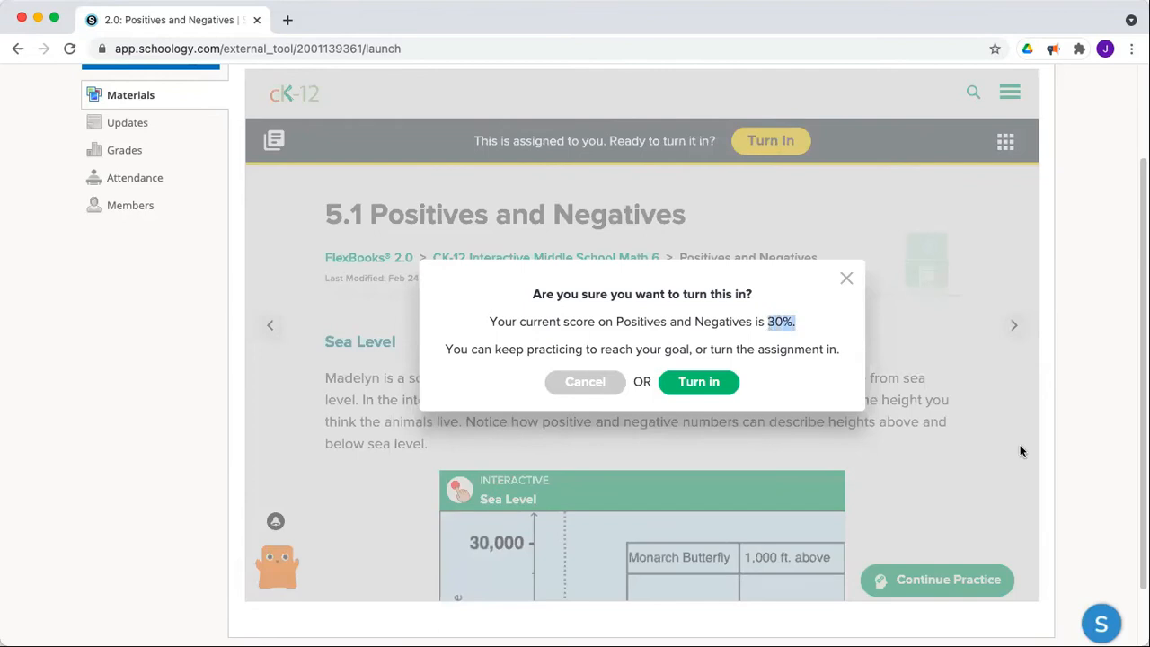
mouse_move(577, 394)
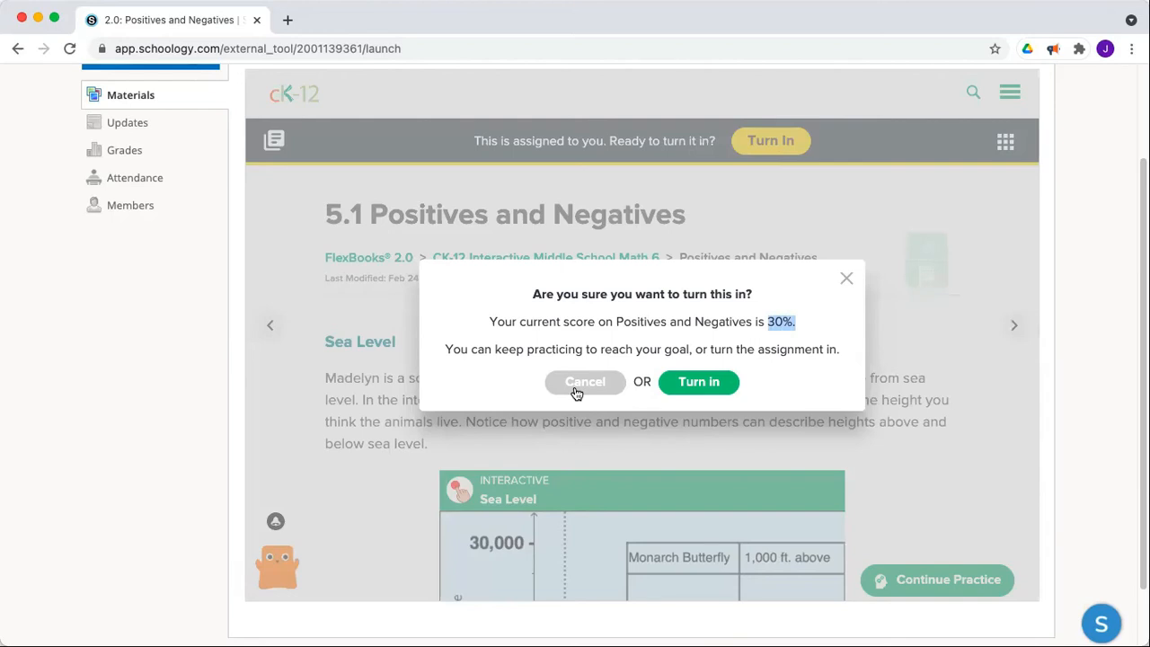
click(700, 381)
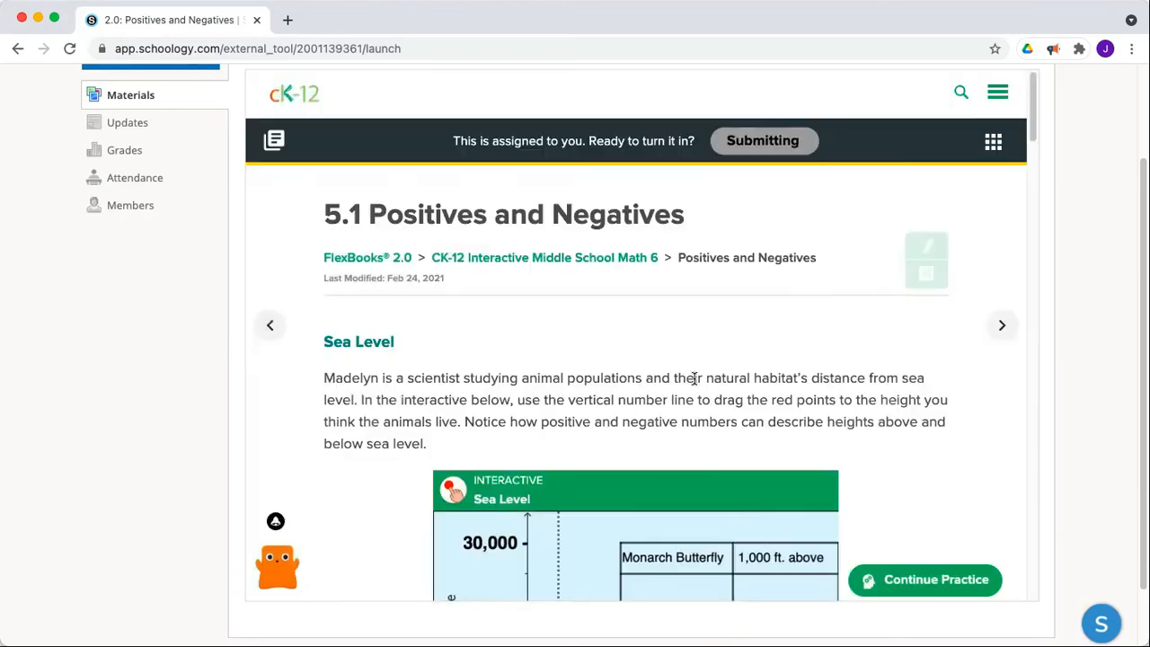
click(763, 140)
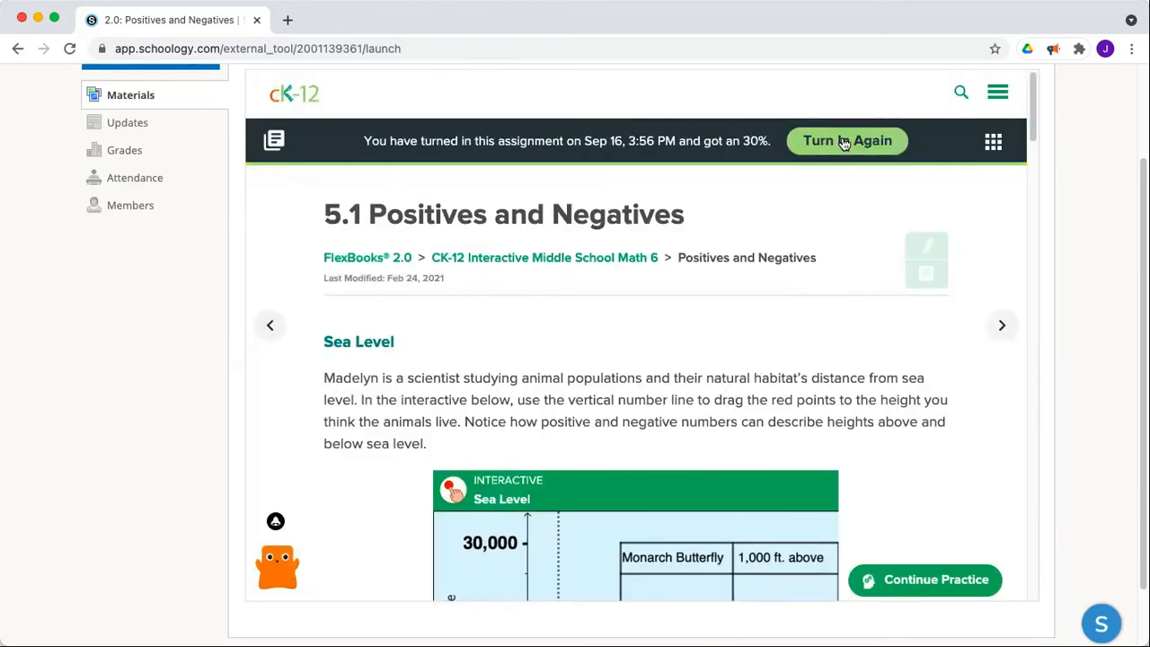
mouse_move(595, 538)
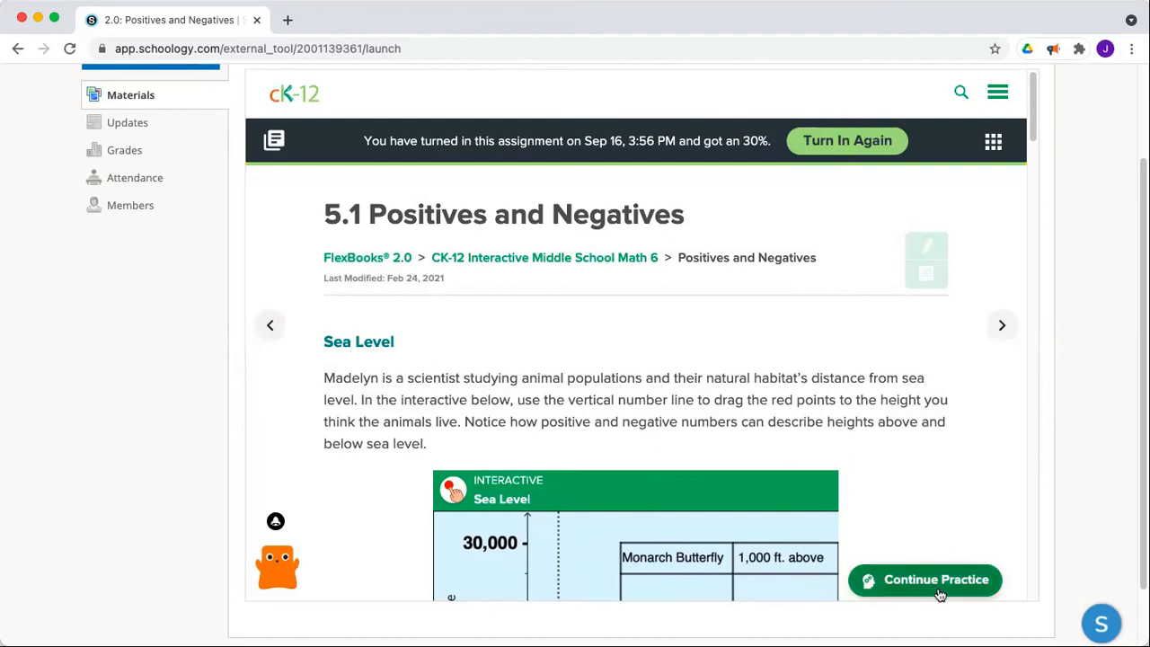
mouse_move(124, 151)
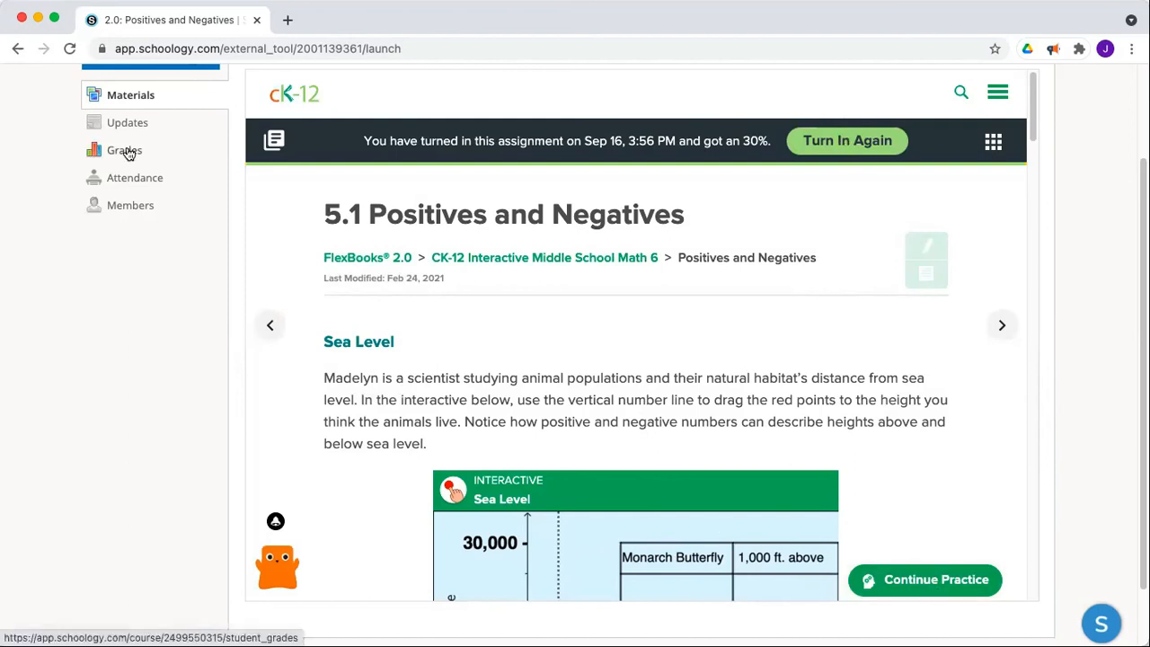
Open the course Grades and highlight the 9/30 score for 2.0: Positives and Negatives.
click(124, 150)
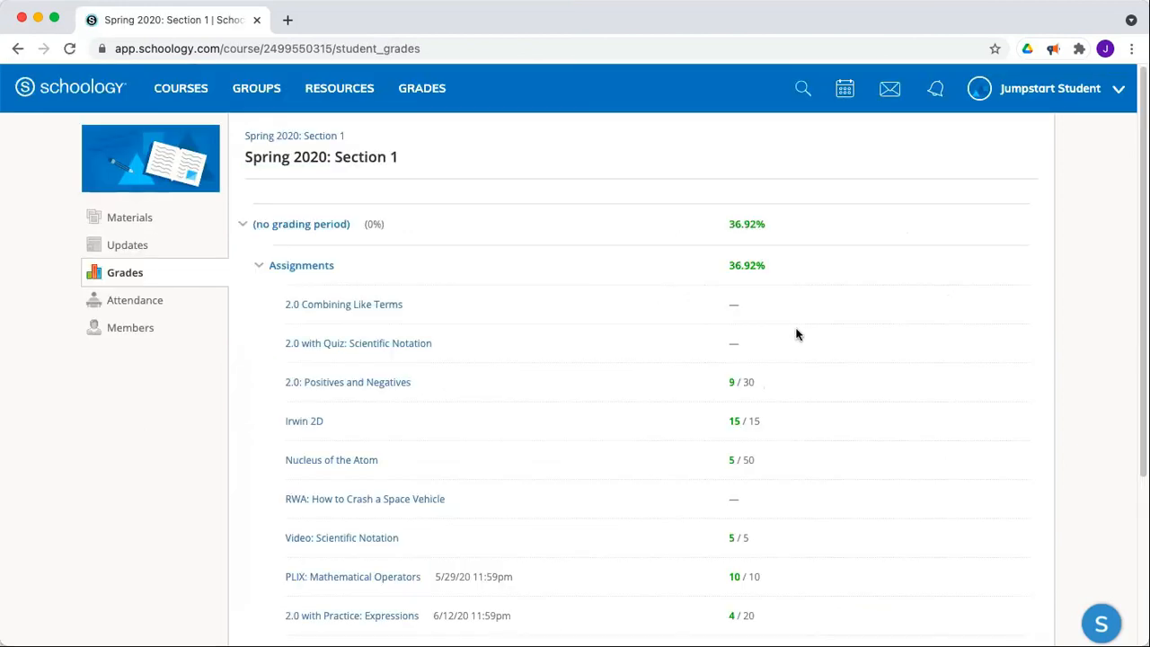
double_click(740, 382)
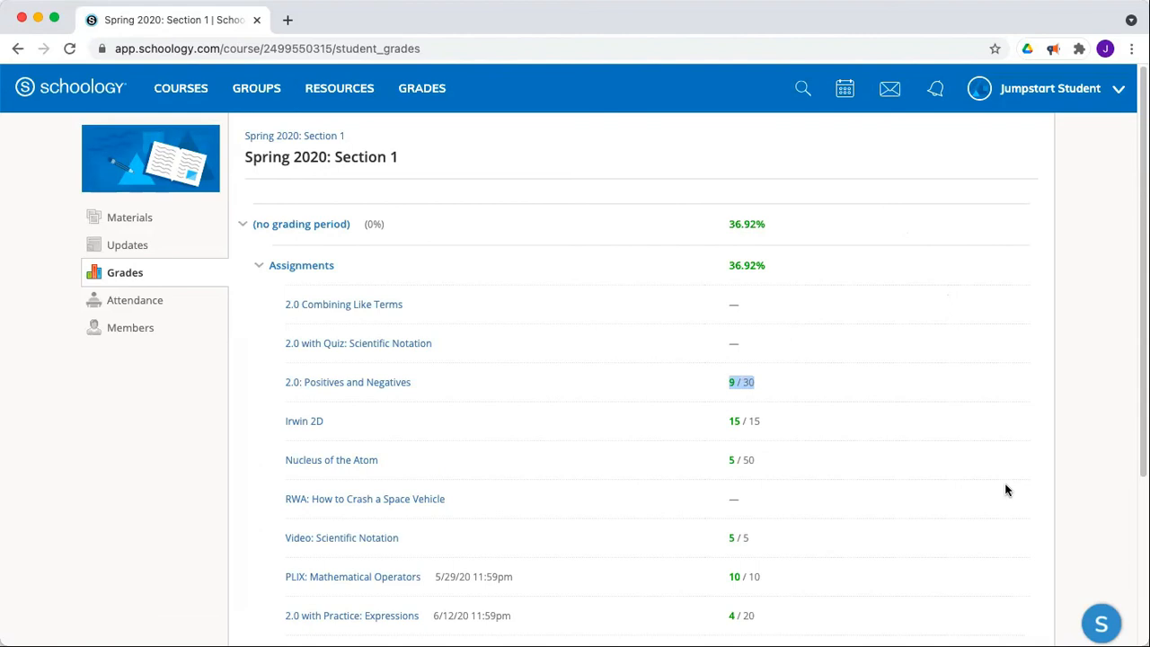
mouse_move(1034, 387)
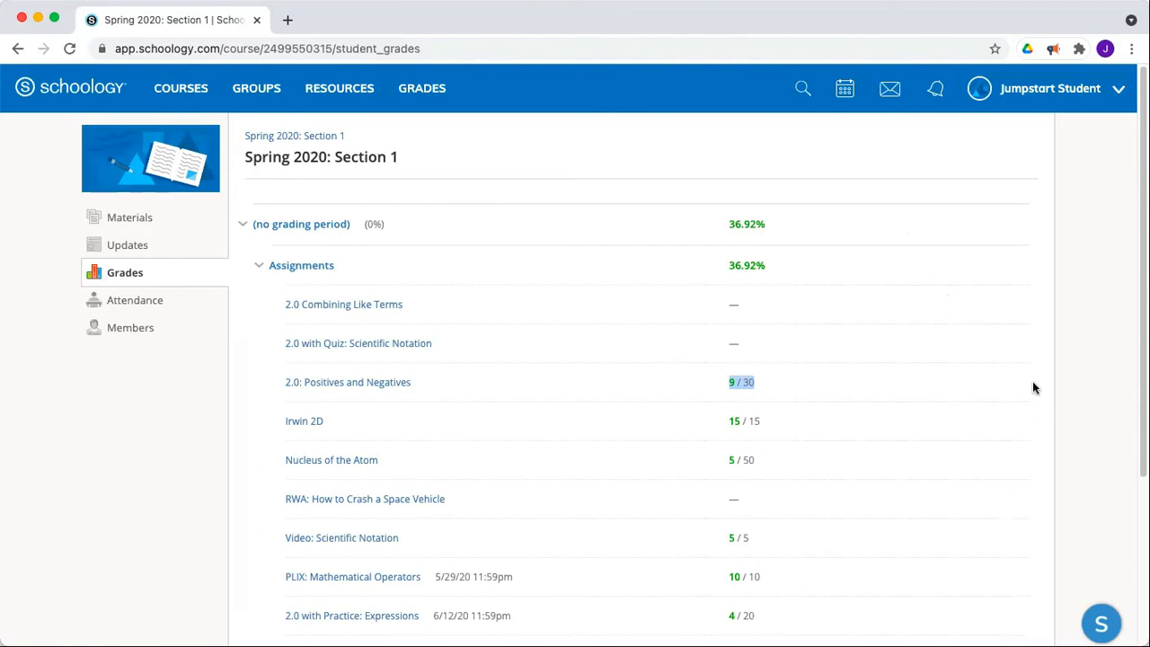